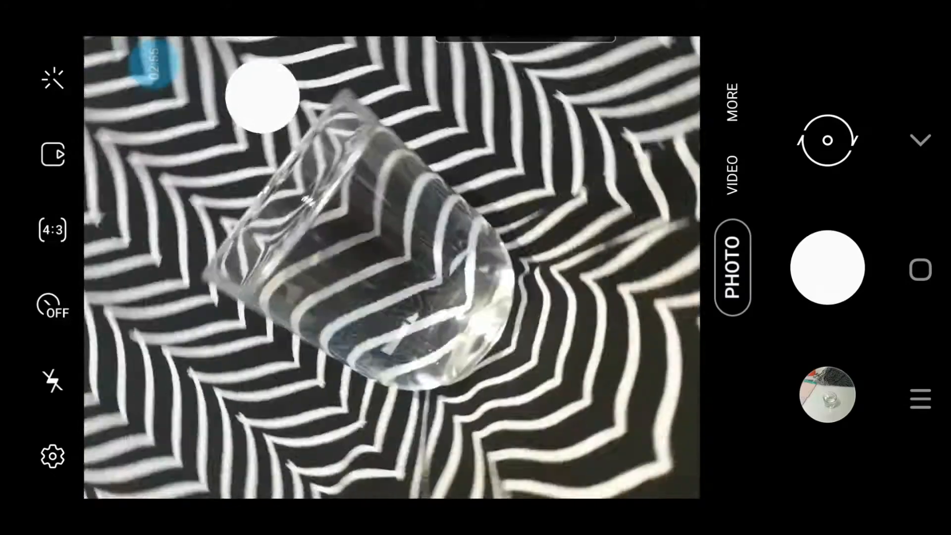
# Capture a photo of the tilted glass of water on the zigzag cloth.
pyautogui.click(53, 231)
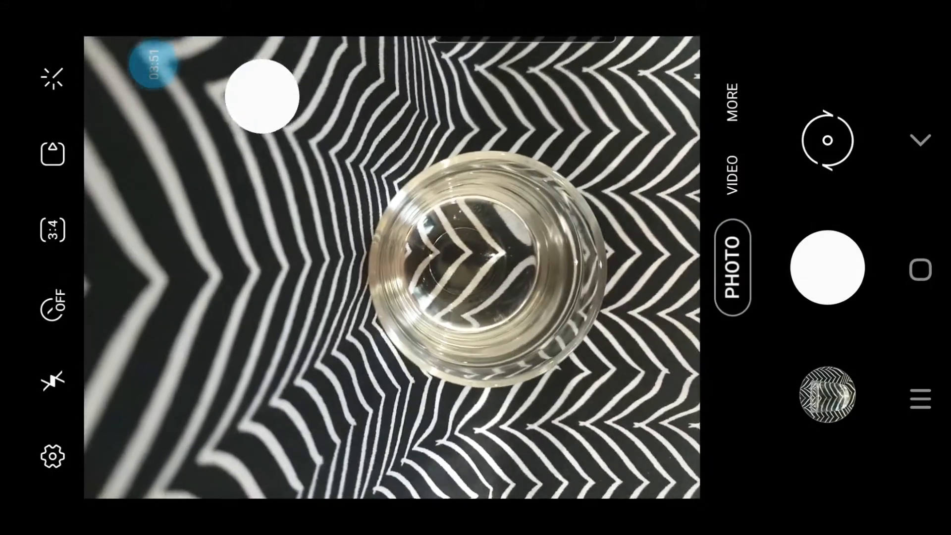
# Capture four top-down shots of the glass with the chevron pattern refracted through the water.
pyautogui.click(825, 268)
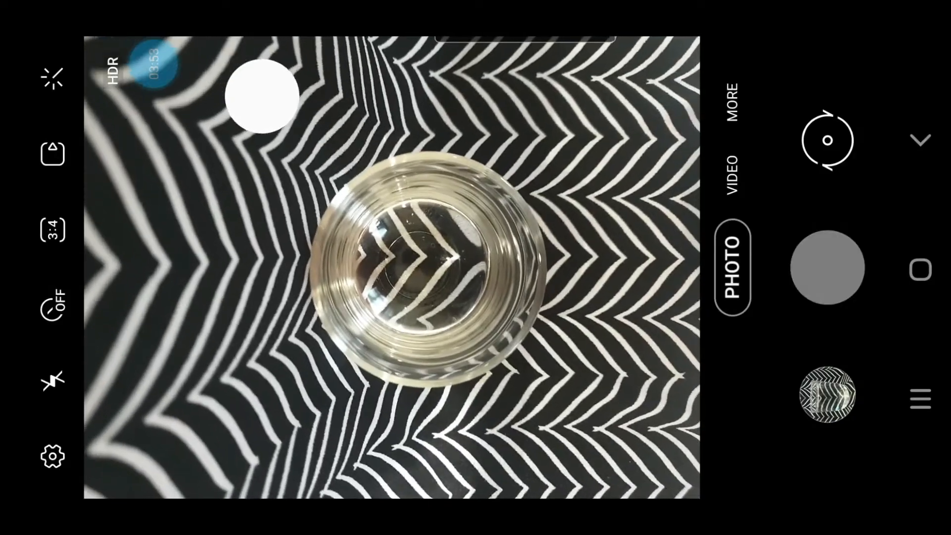
pyautogui.click(825, 270)
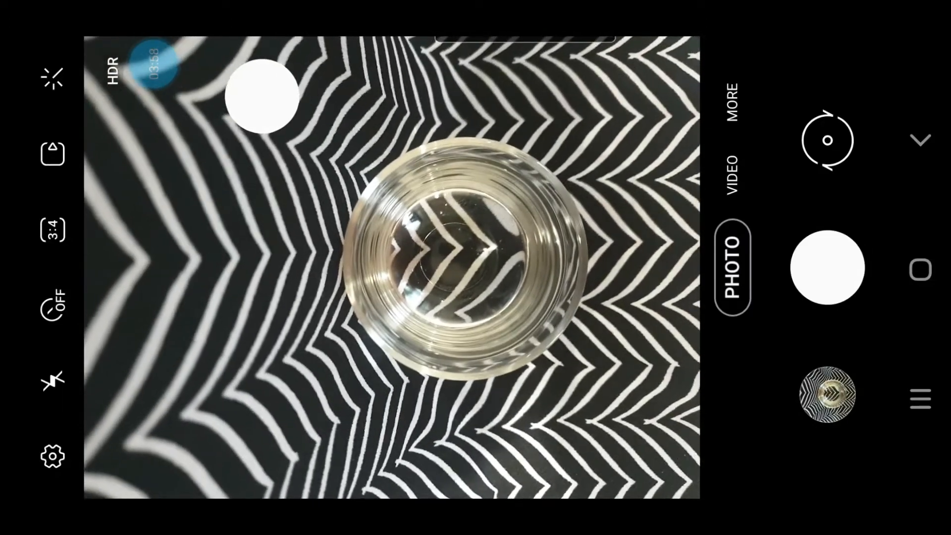
pyautogui.click(826, 268)
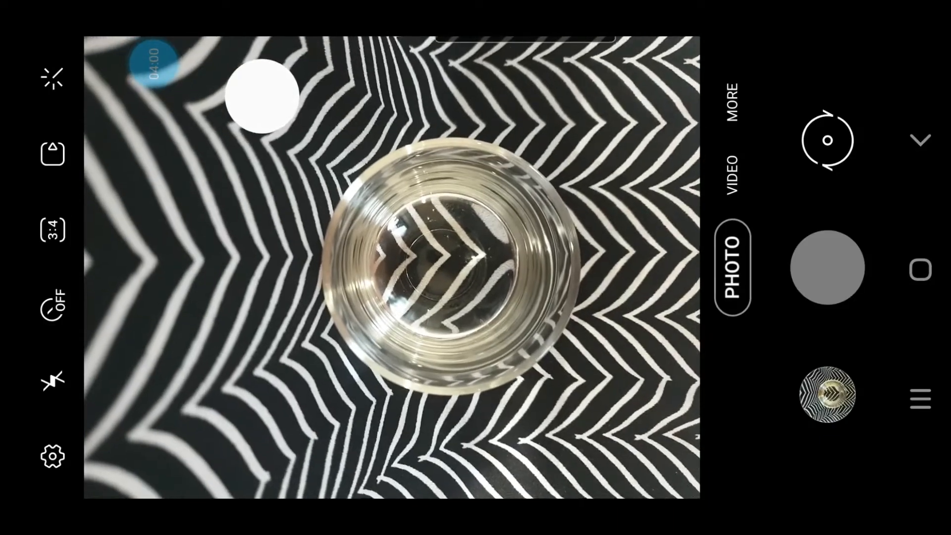
pyautogui.click(826, 268)
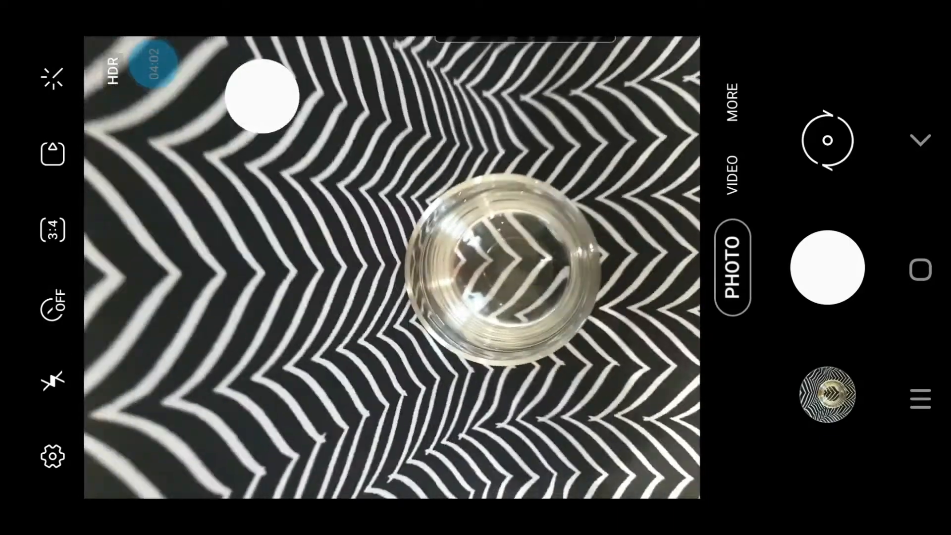